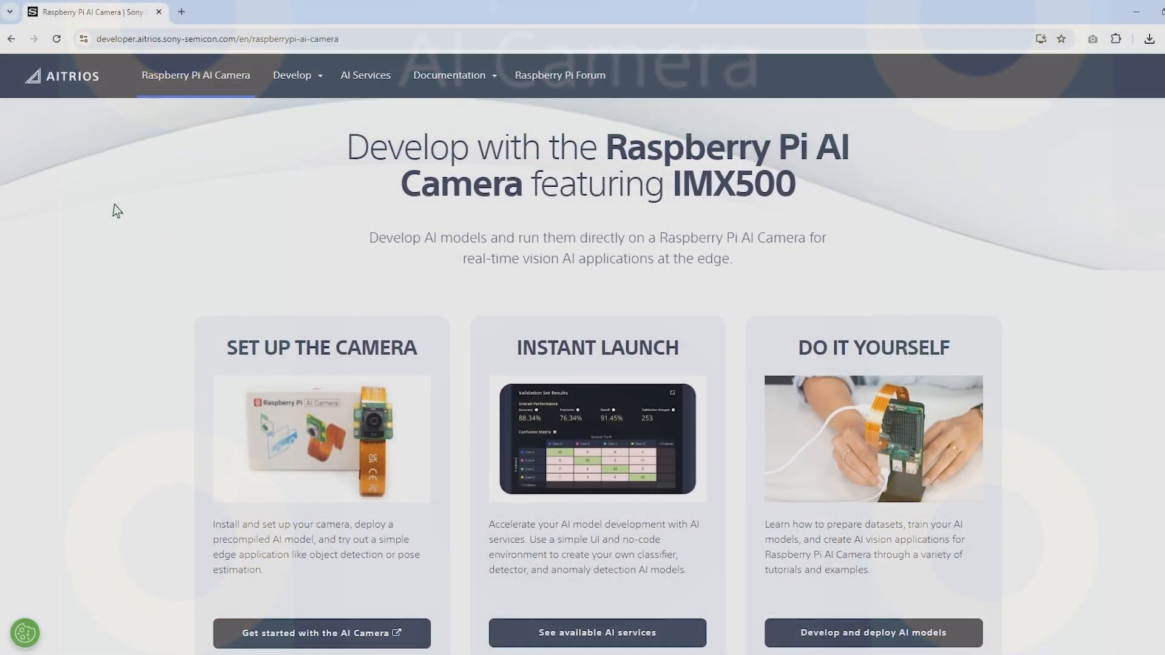
- Scroll the Getting Started PDF to section 2.1.1 Installation (Import Trial License) at 150% zoom
scroll("down", 3)
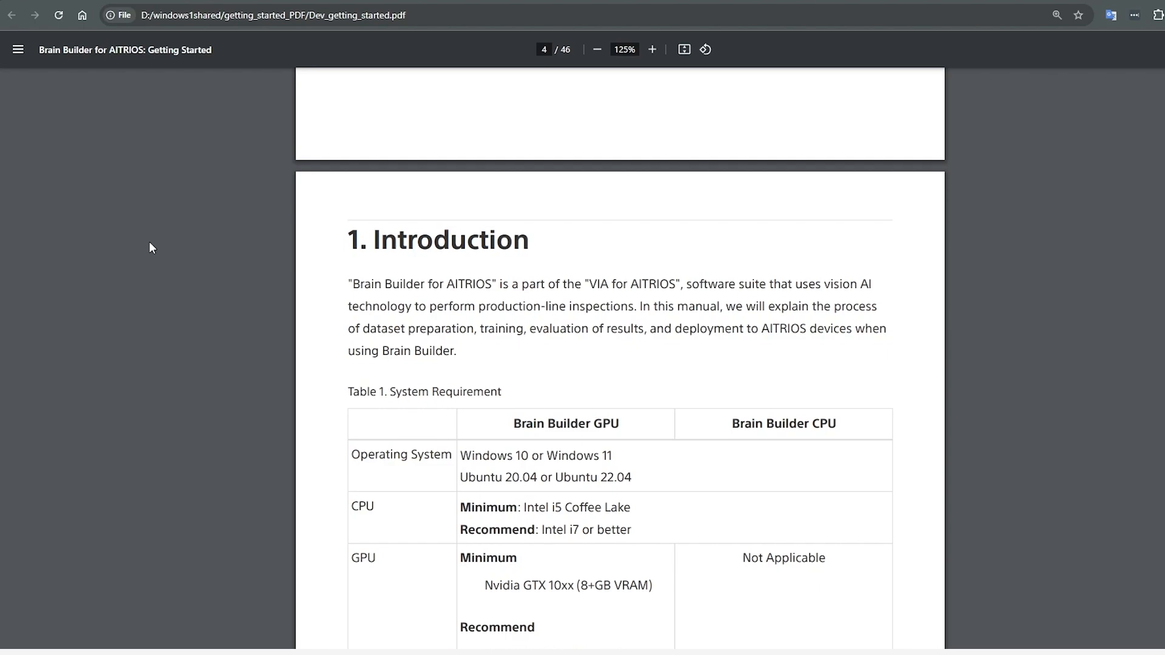
scroll("down", 3)
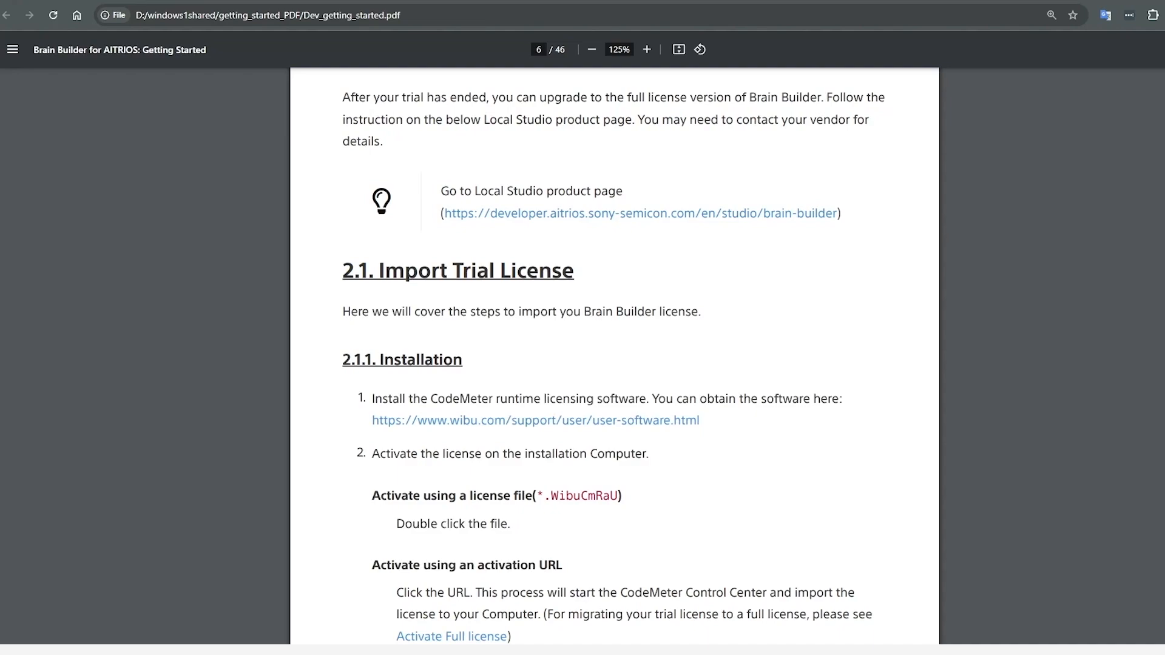
mouse_move(751, 312)
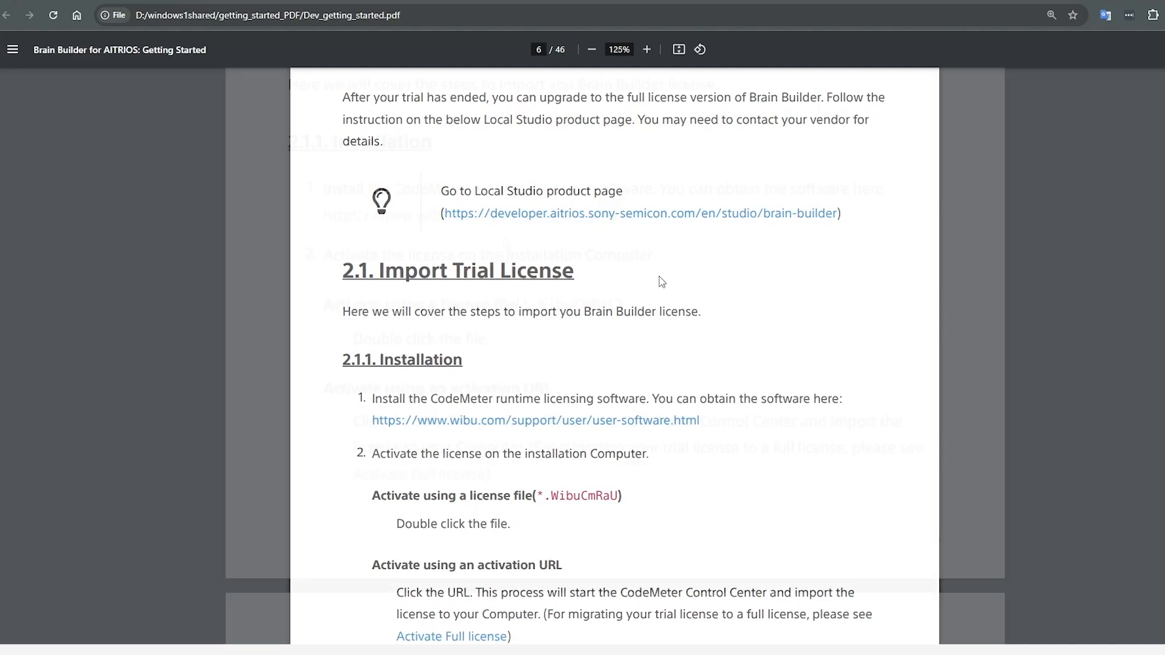
left_click(645, 48)
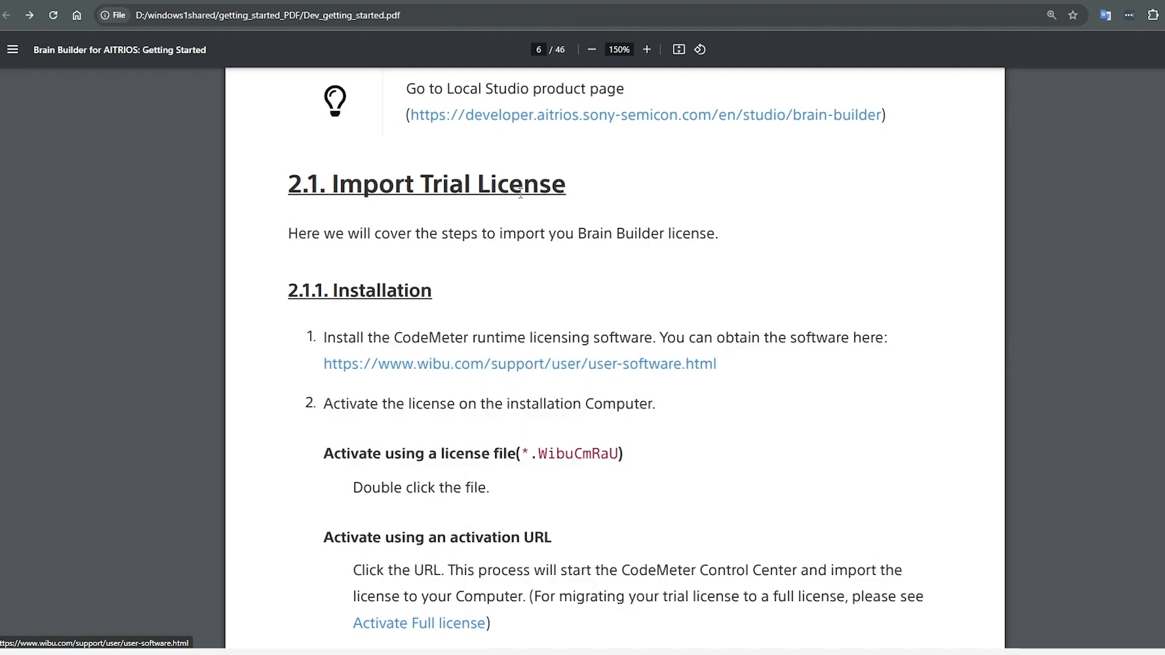
- Follow the wibu.com link to the User Software page and reach the CodeMeter User Runtime downloads
left_click(521, 363)
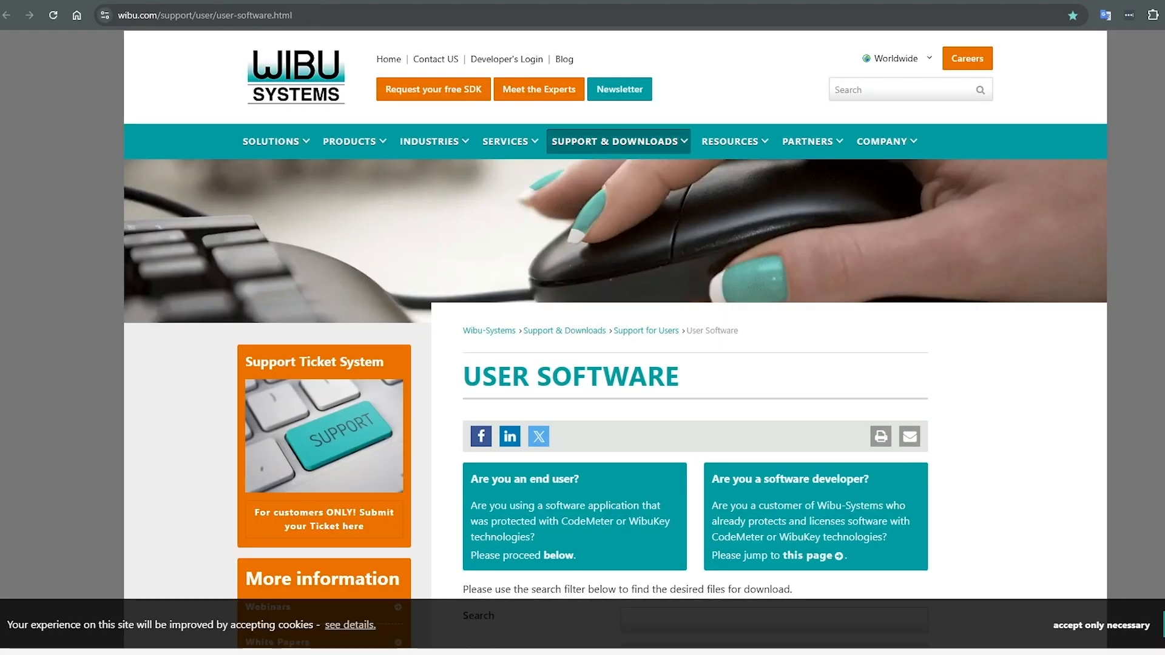
scroll("down", 3)
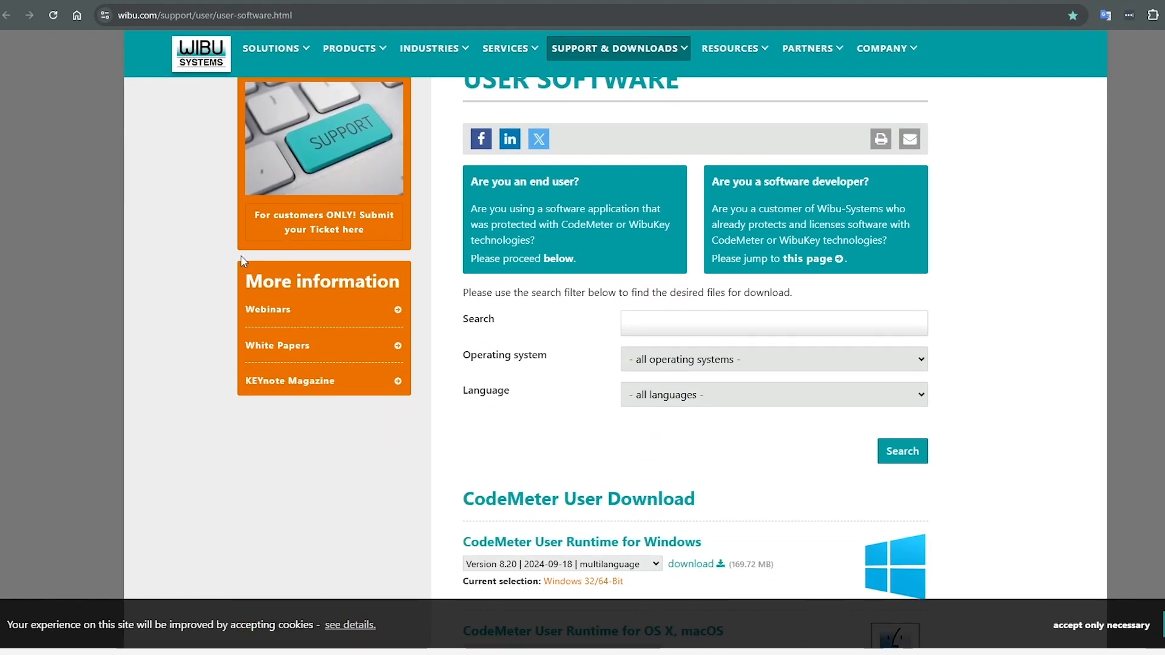
mouse_move(553, 391)
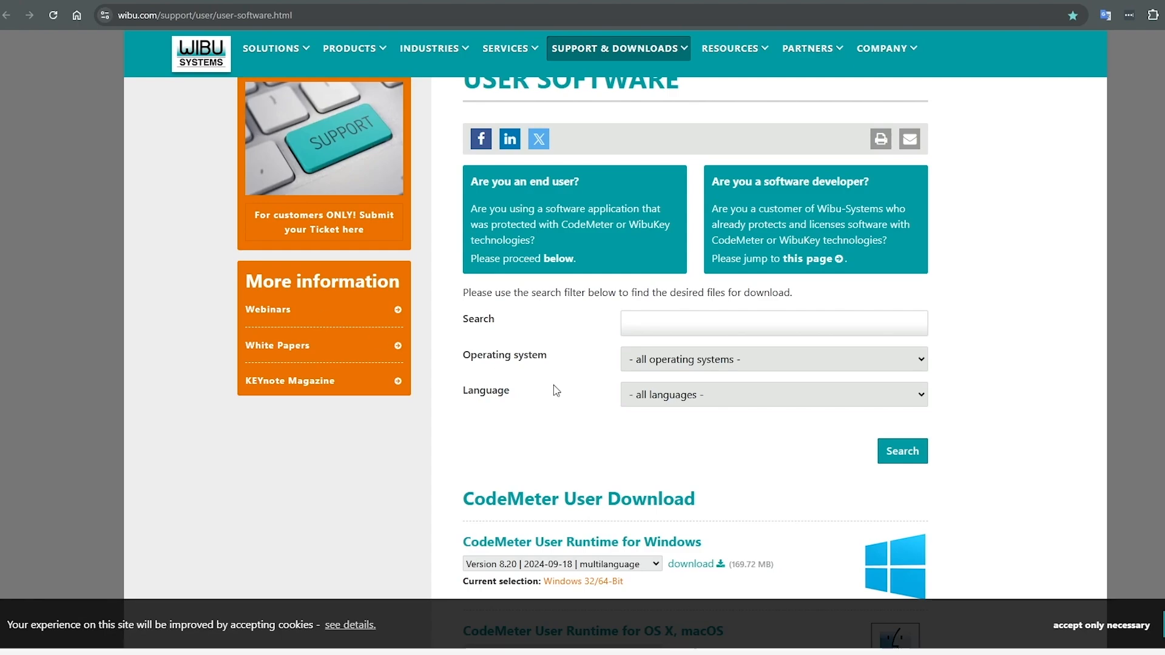
scroll("down", 3)
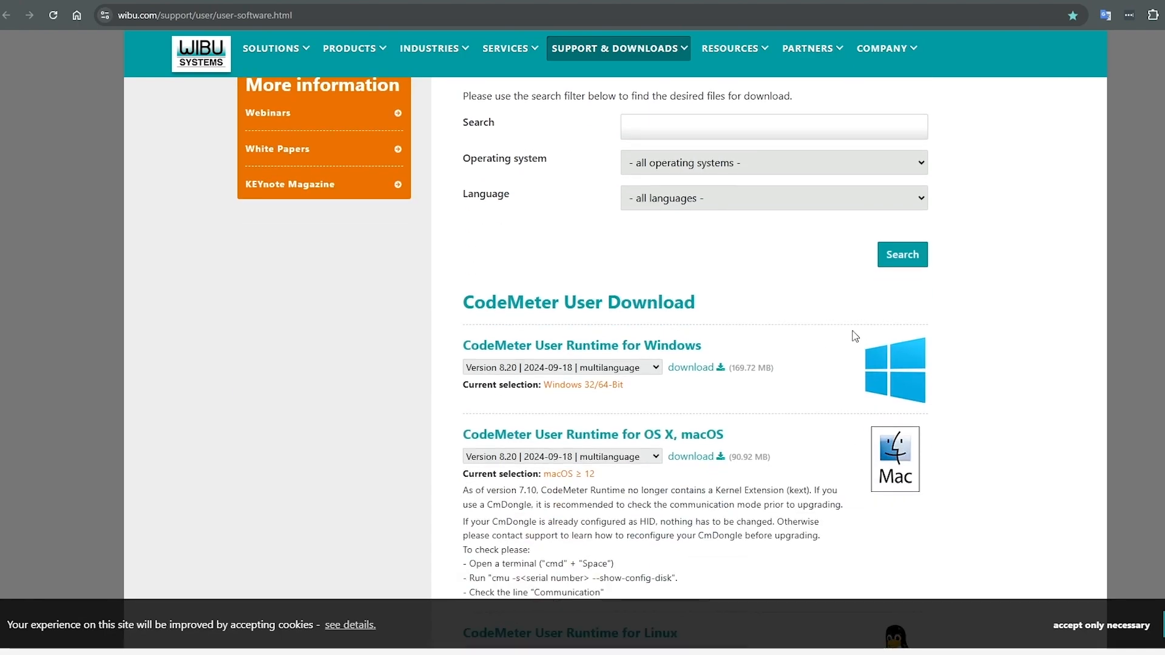
mouse_move(989, 320)
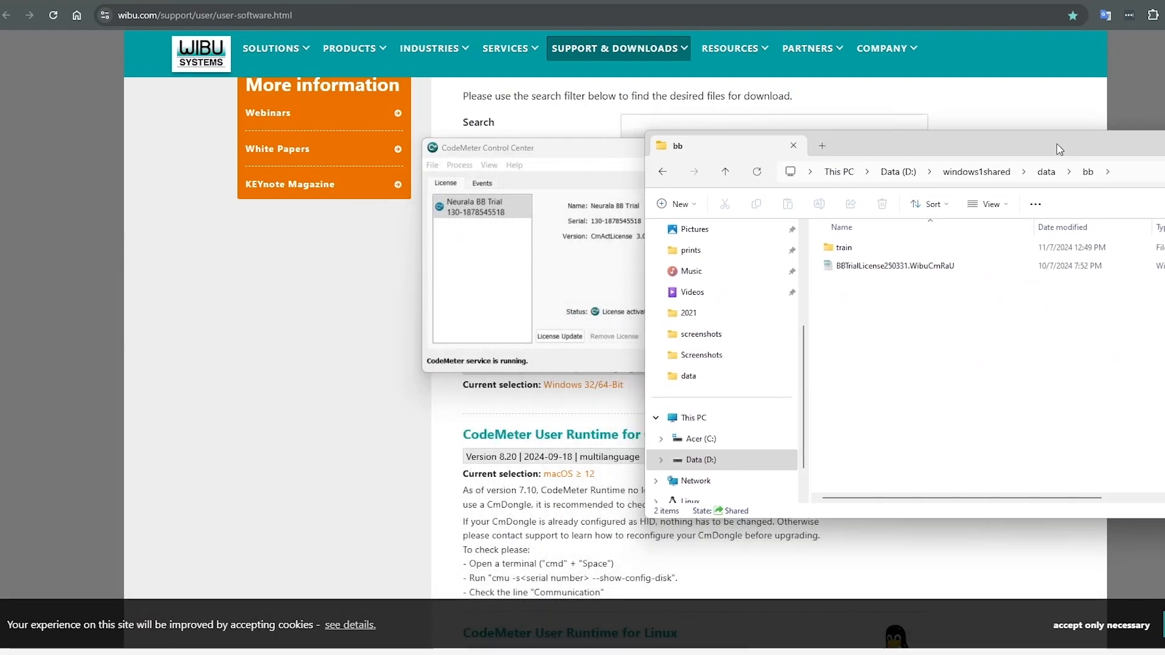
- Import the BBTrialLicense250331.WibuCmRaU file so CodeMeter lists the Neurala BB Trial license
left_click(896, 266)
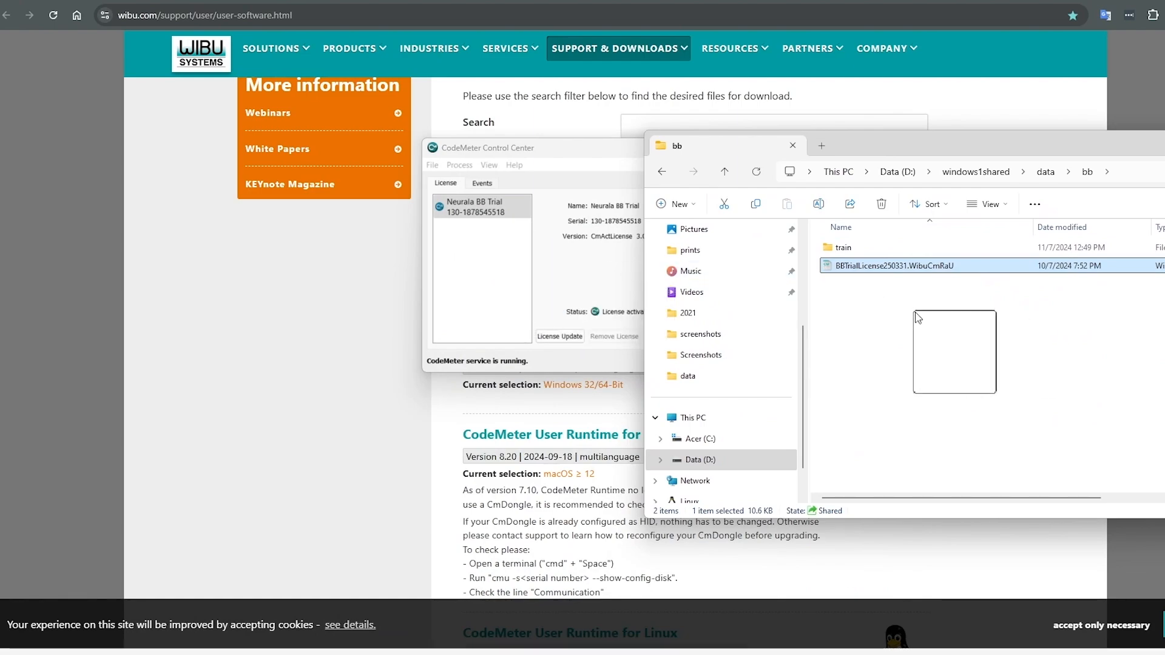
left_click(925, 331)
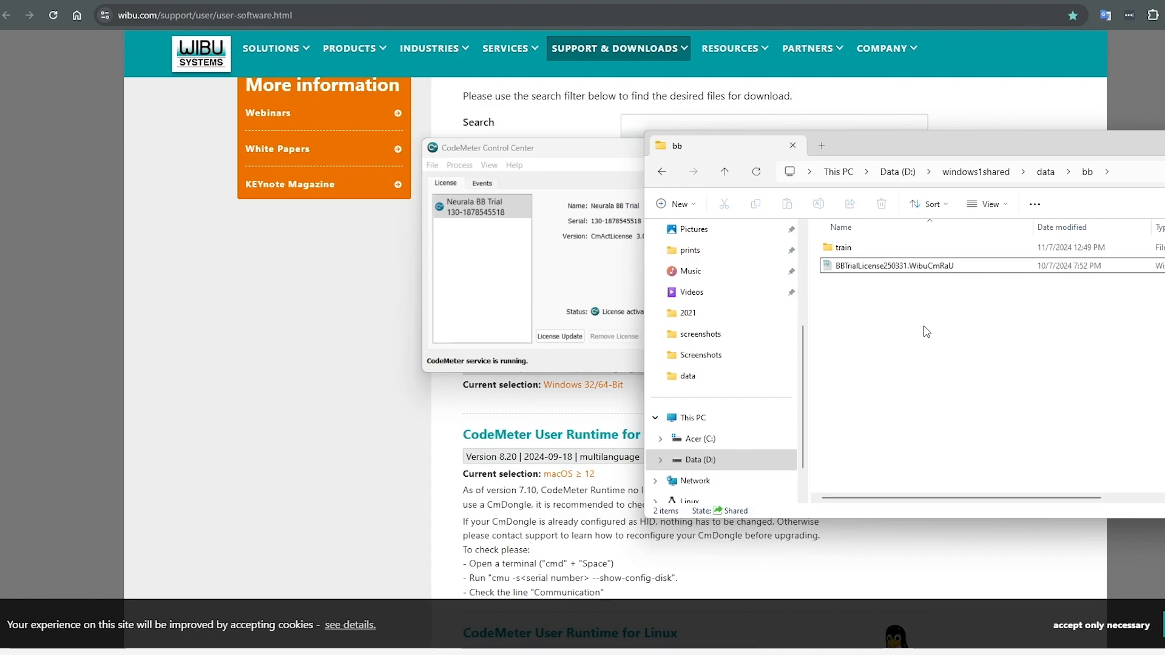
mouse_move(915, 308)
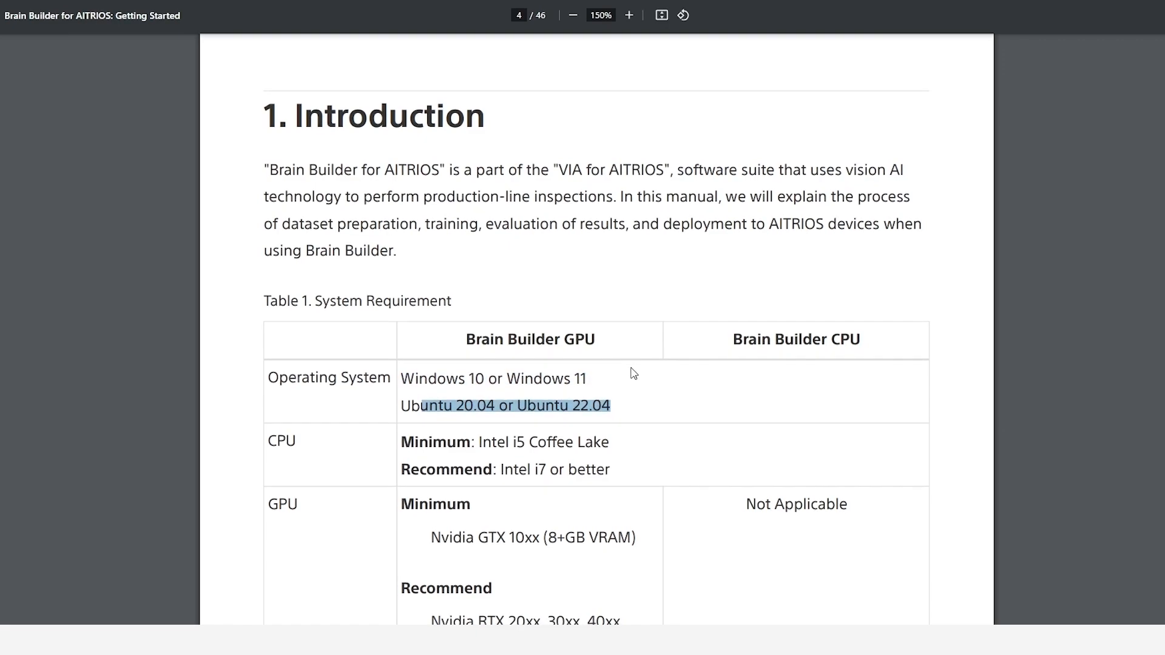
- Scroll the guide from section 3.1 Installation down to 3.4 Initial Setup
scroll("down", 3)
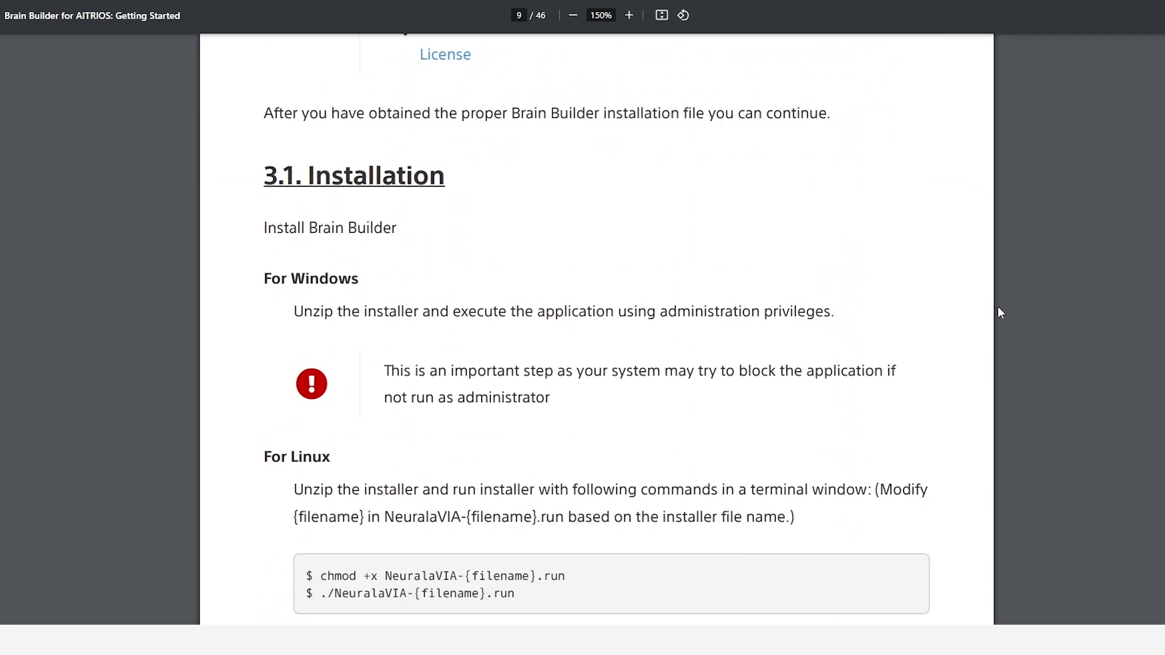
scroll("down", 3)
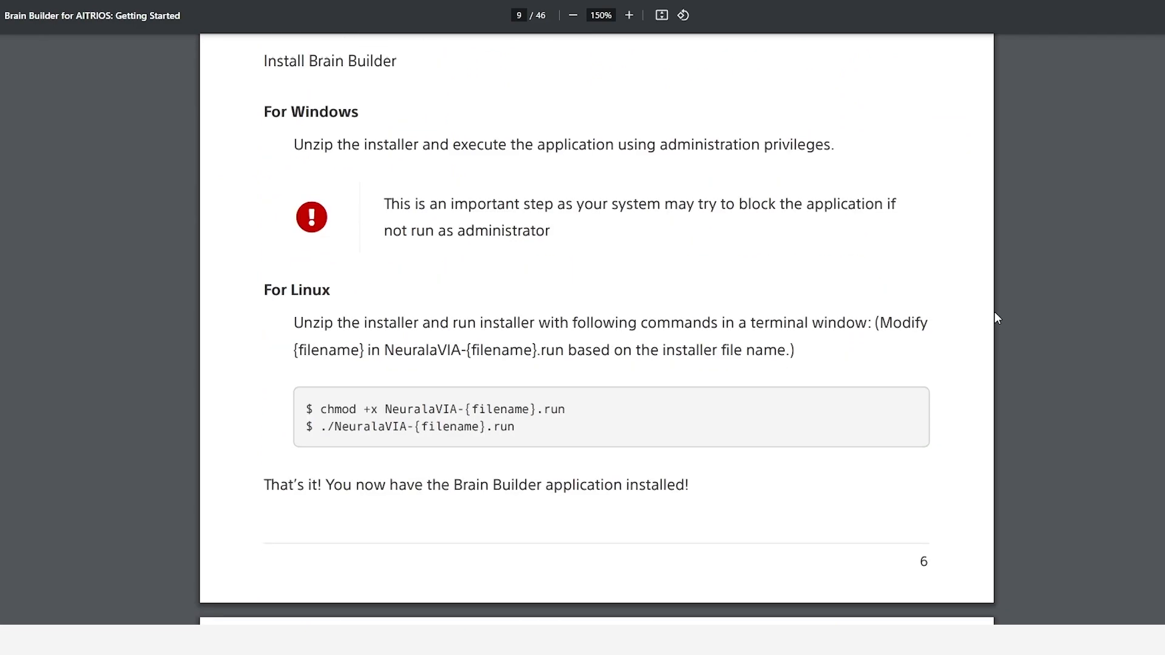
scroll("down", 3)
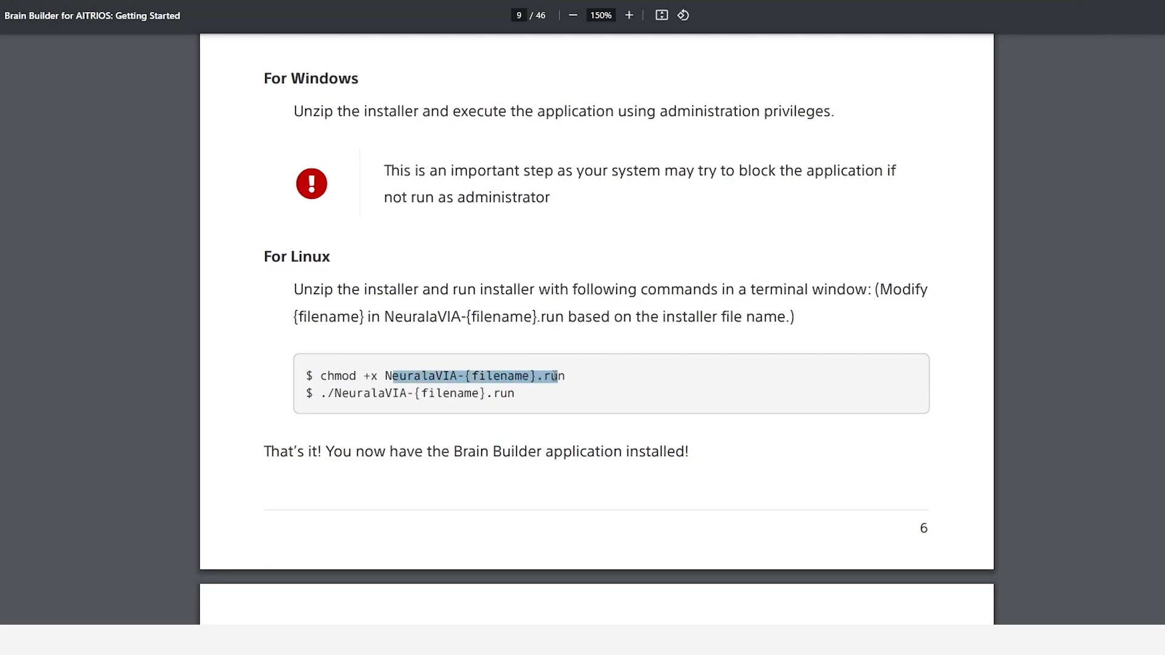
scroll("down", 3)
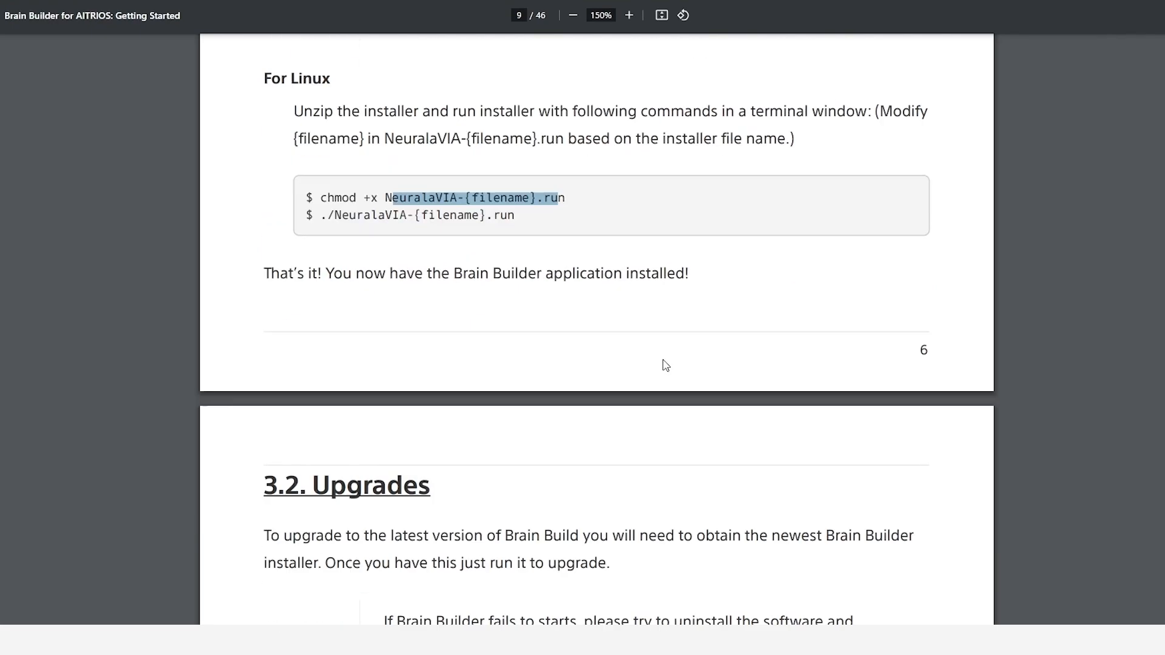
scroll("down", 3)
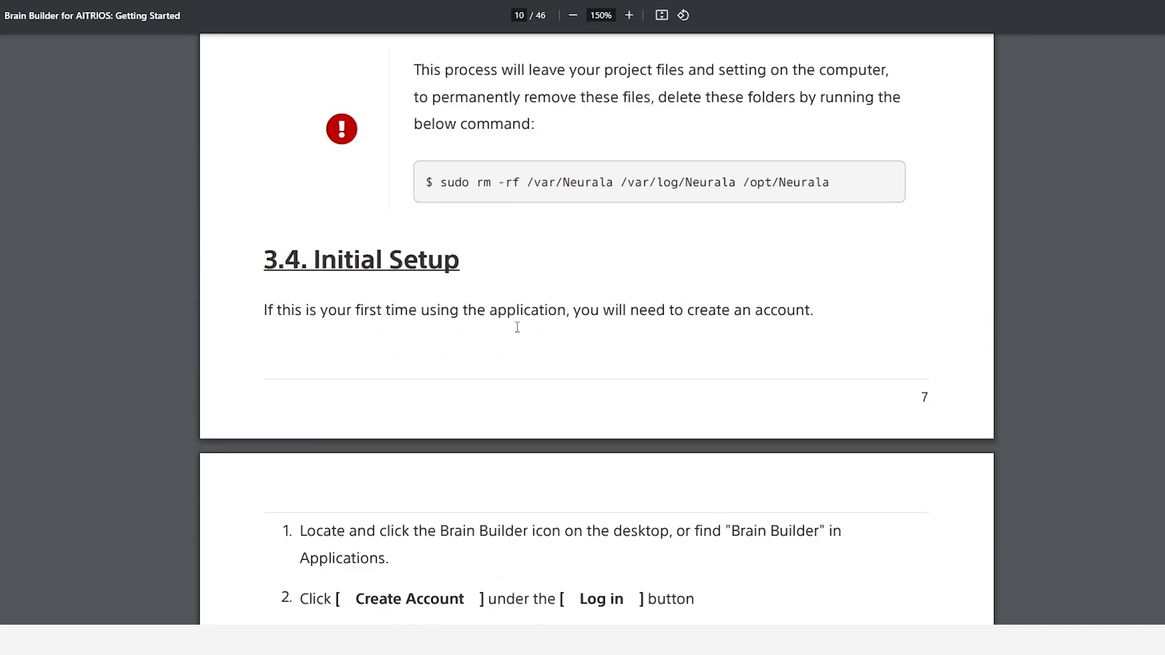
scroll("down", 3)
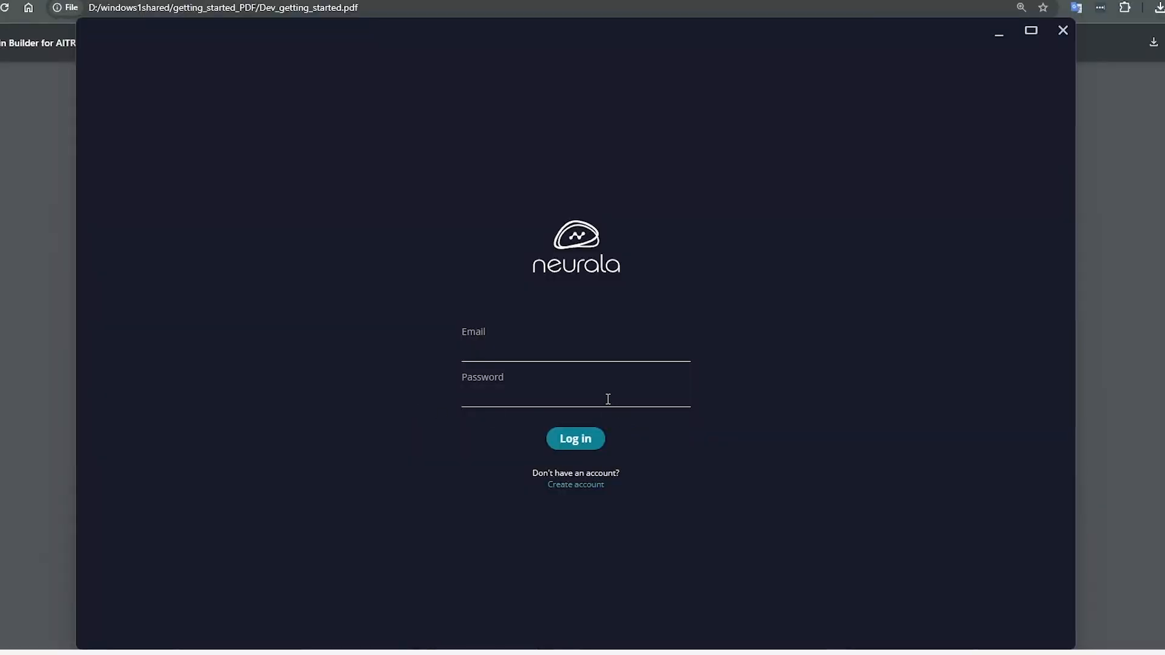
mouse_move(616, 452)
type("Brain Bu")
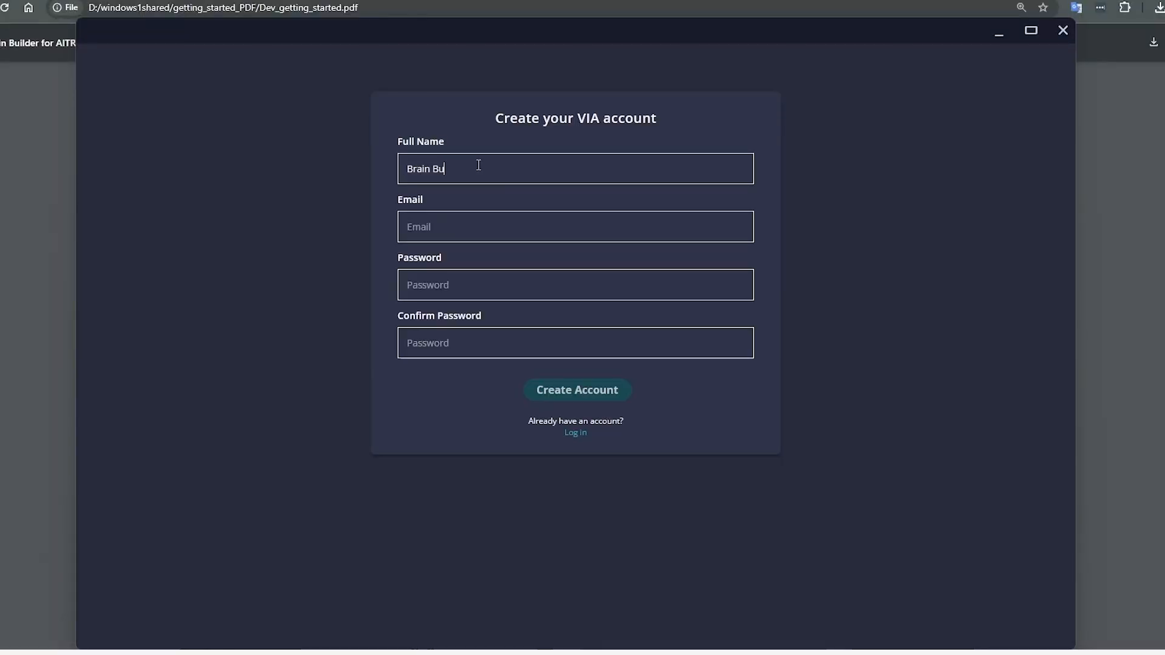
- Create a VIA account named 'Brain Builder Test A' with email and password, reaching the empty Projects dashboard
type("ilder Test A")
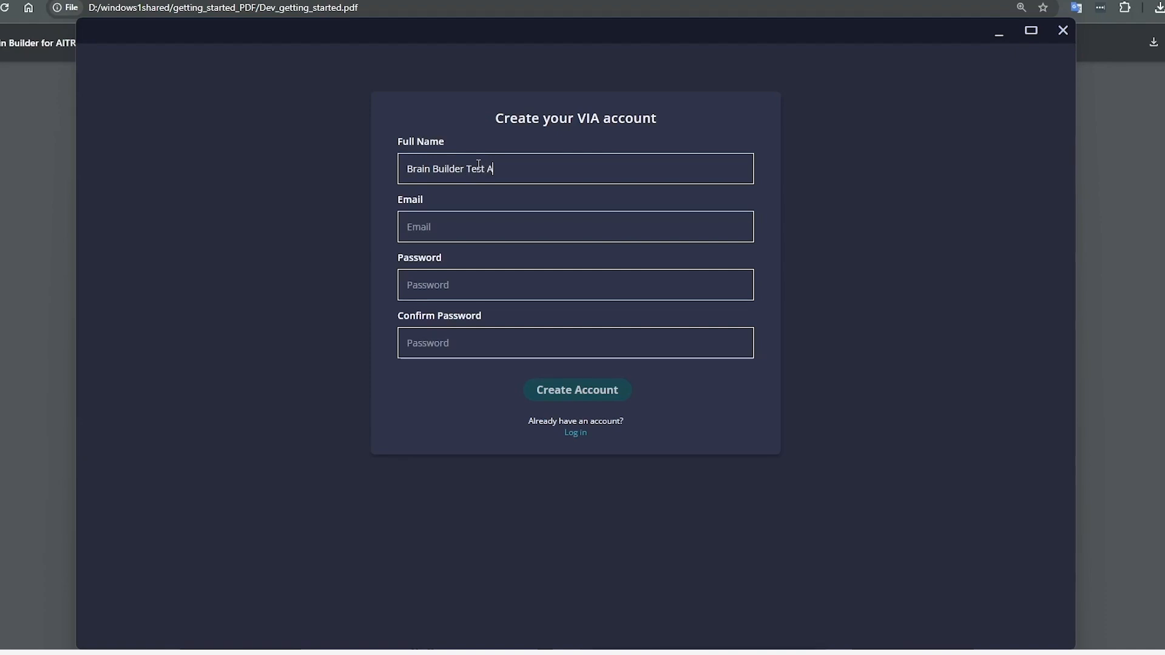
left_click(575, 432)
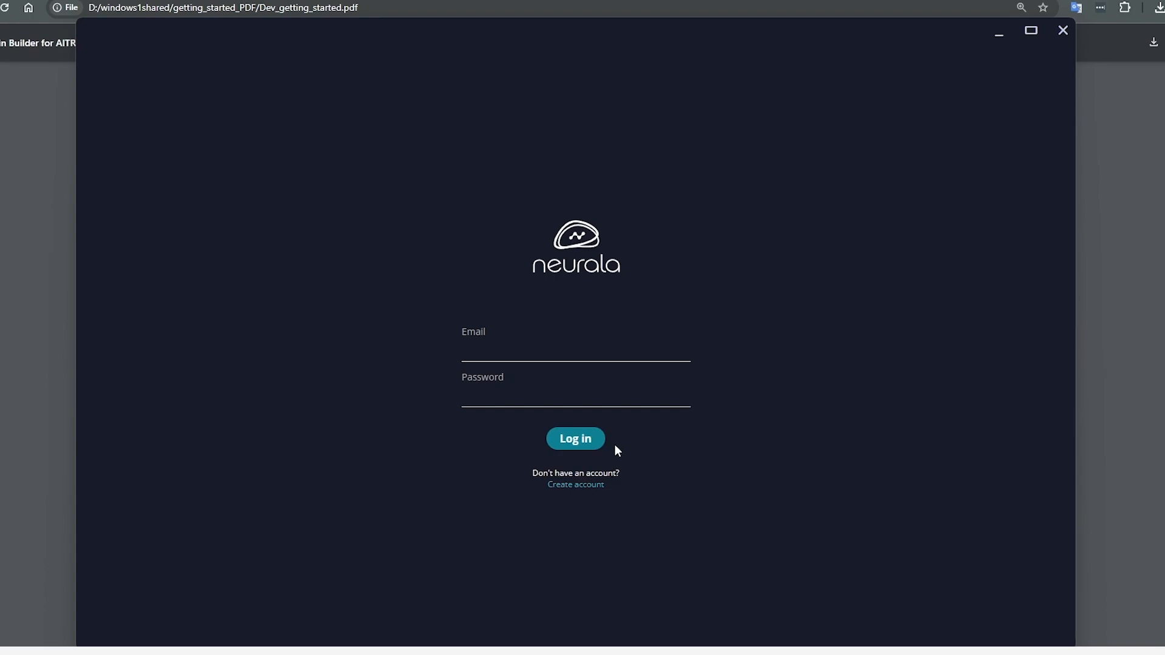
left_click(575, 484)
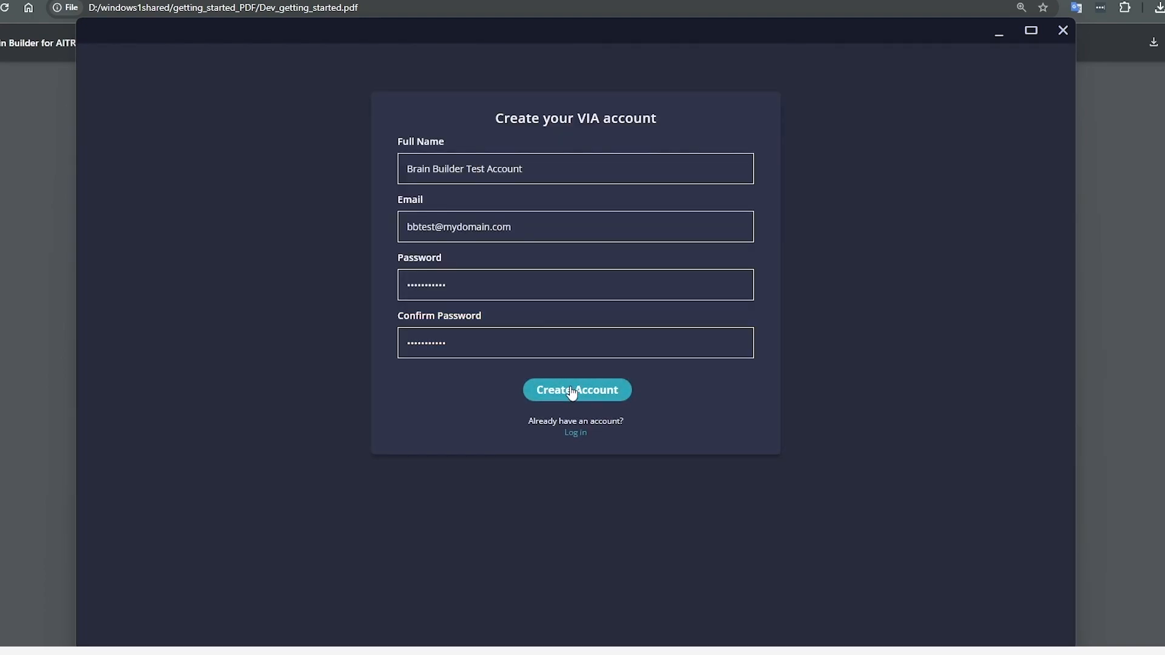
left_click(576, 389)
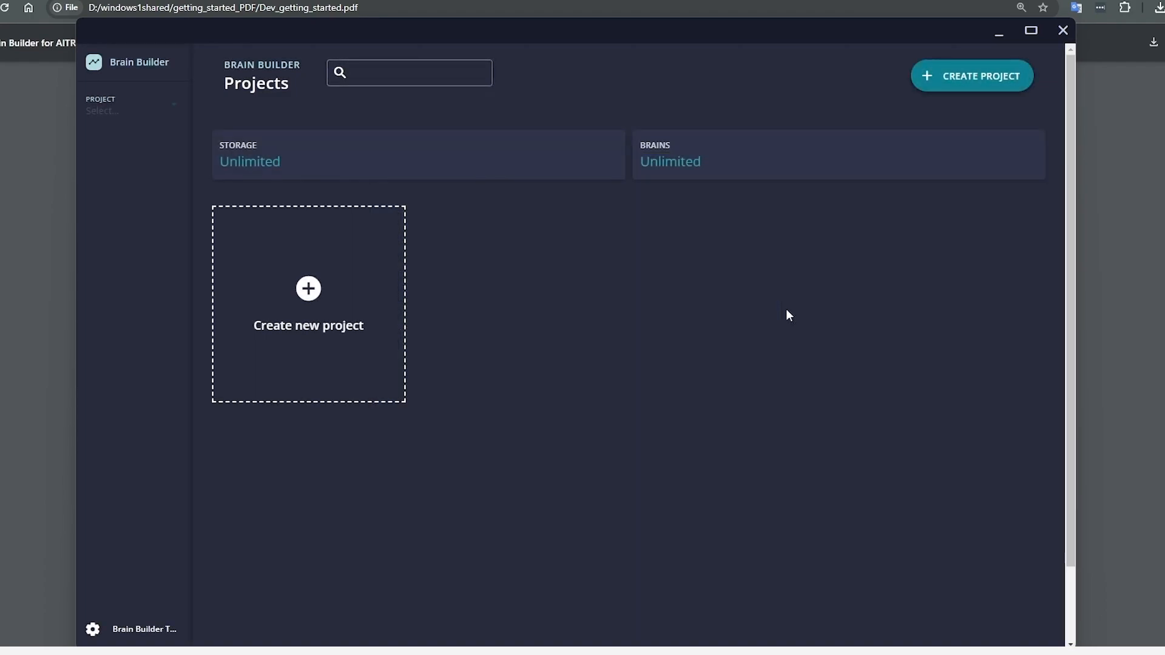